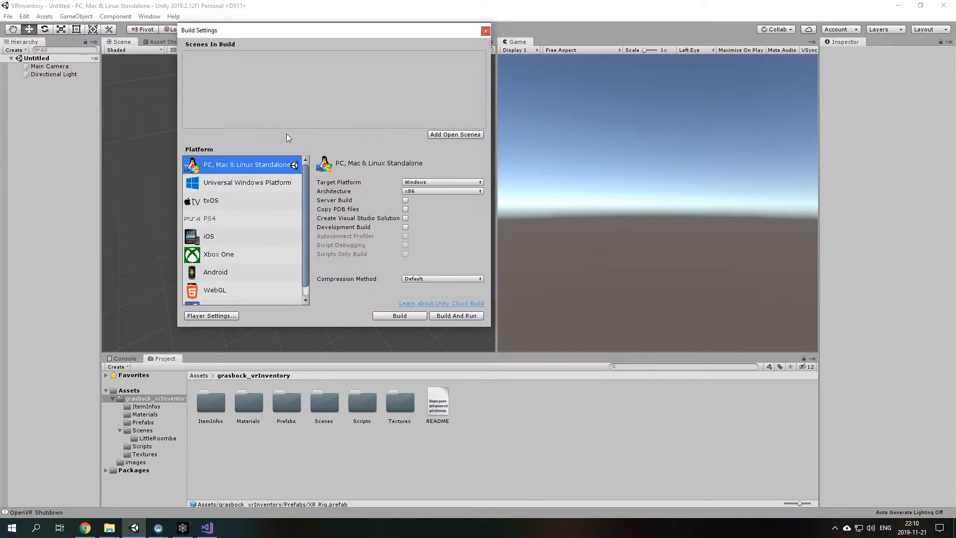
mouse_move(71, 125)
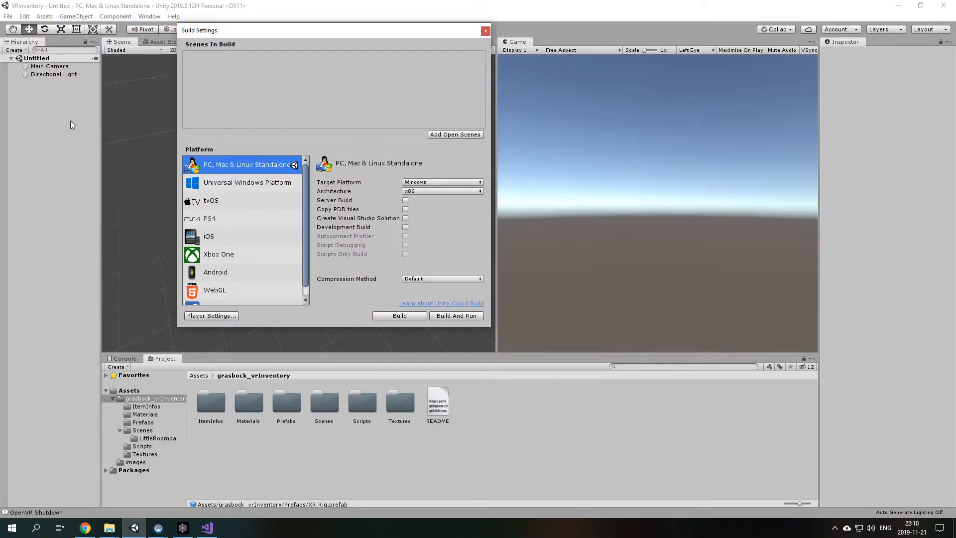
Bring up Player settings from Build Settings and scroll to the XR Settings with OpenVR and Oculus.
click(24, 17)
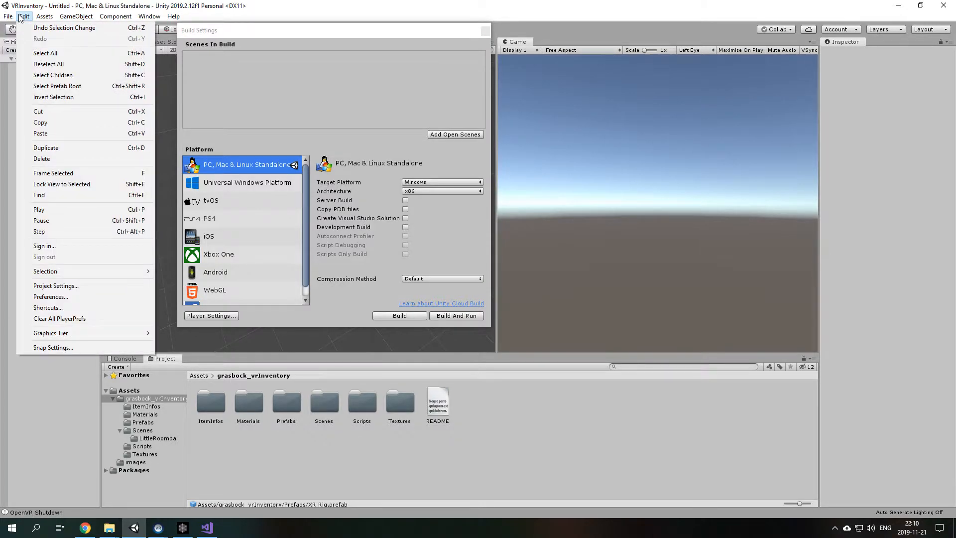
click(8, 17)
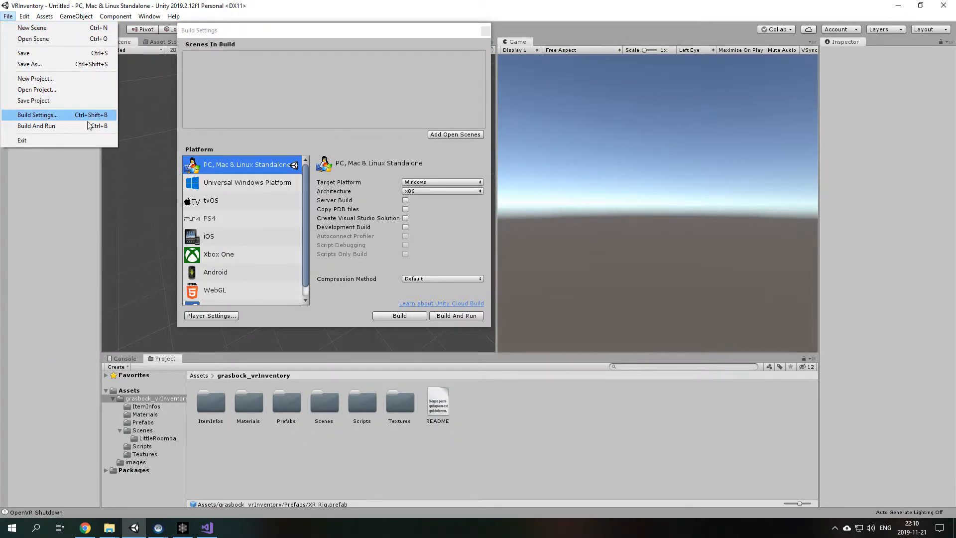
click(211, 315)
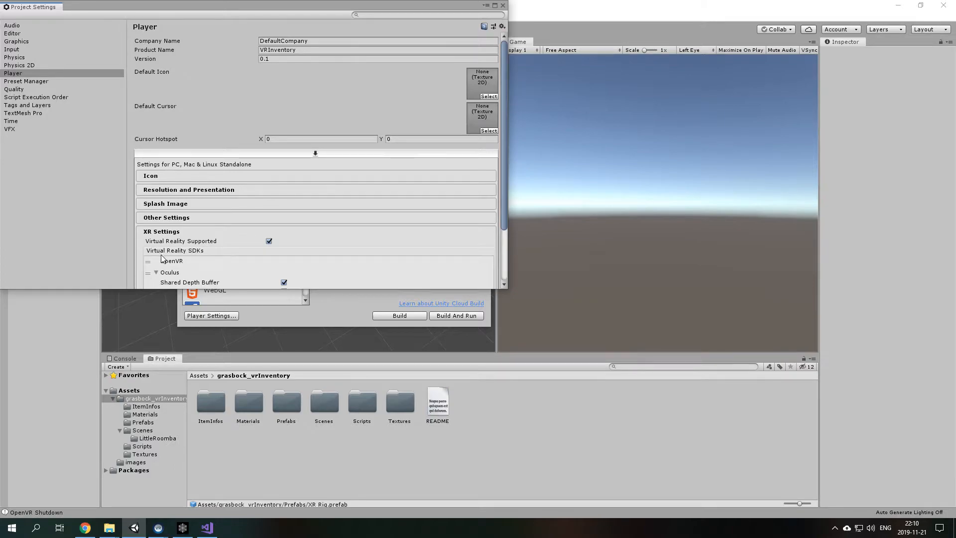
mouse_move(213, 246)
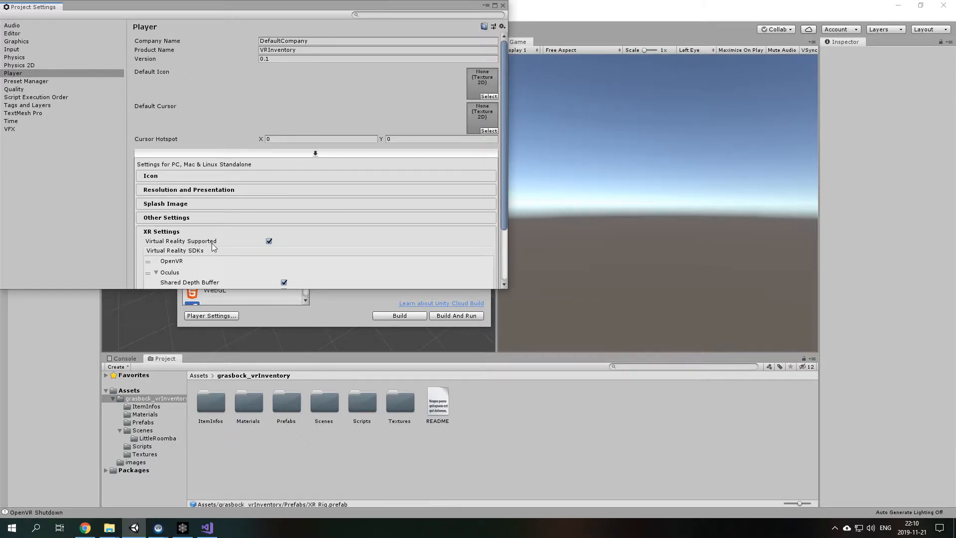
mouse_move(313, 248)
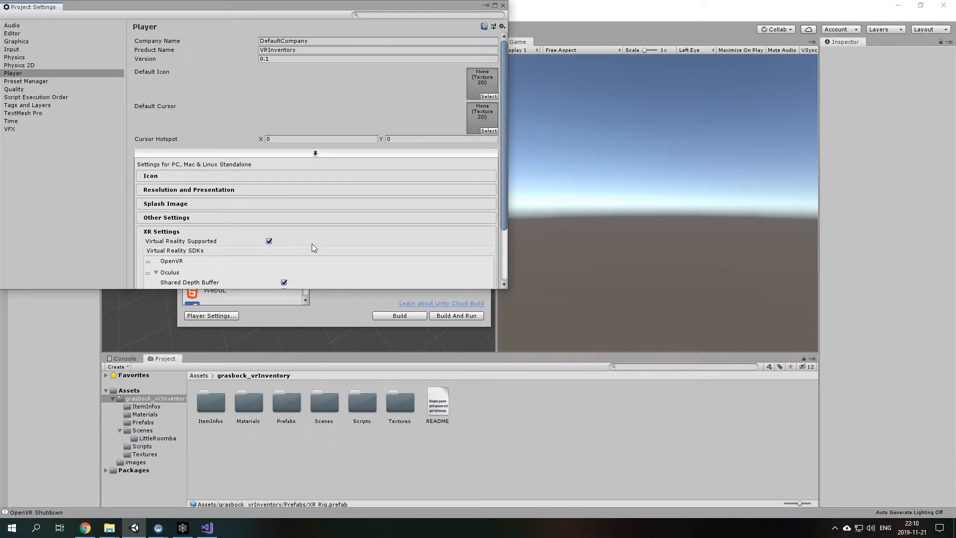
scroll(down, 3)
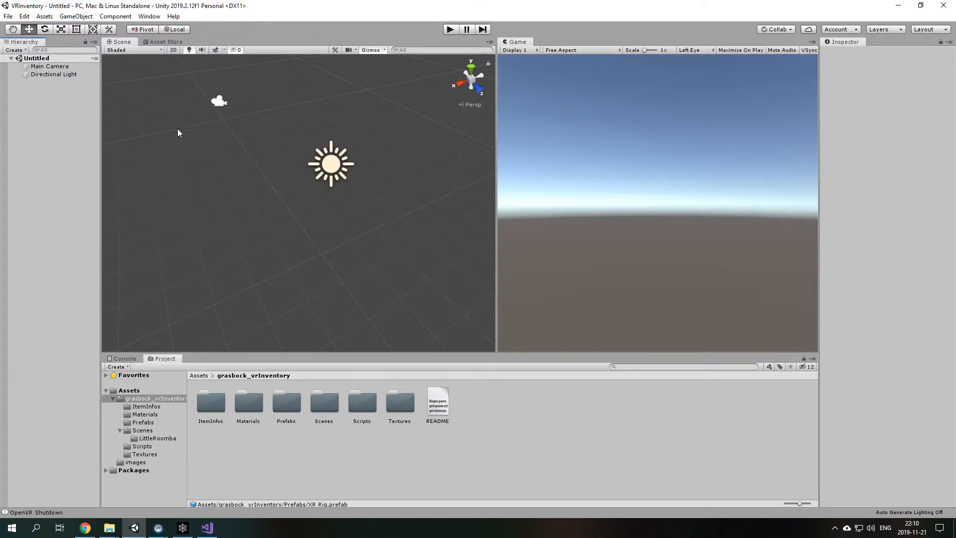
mouse_move(105, 167)
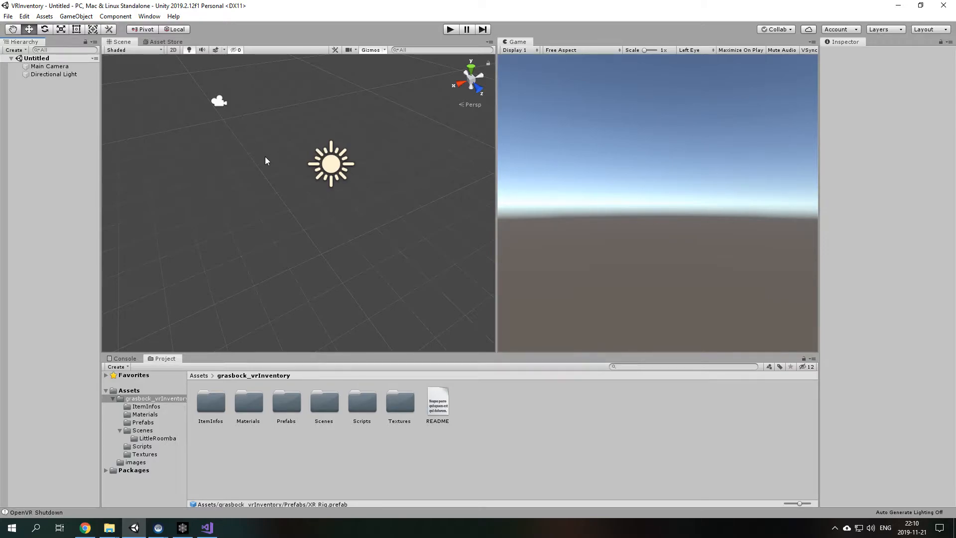
mouse_move(255, 448)
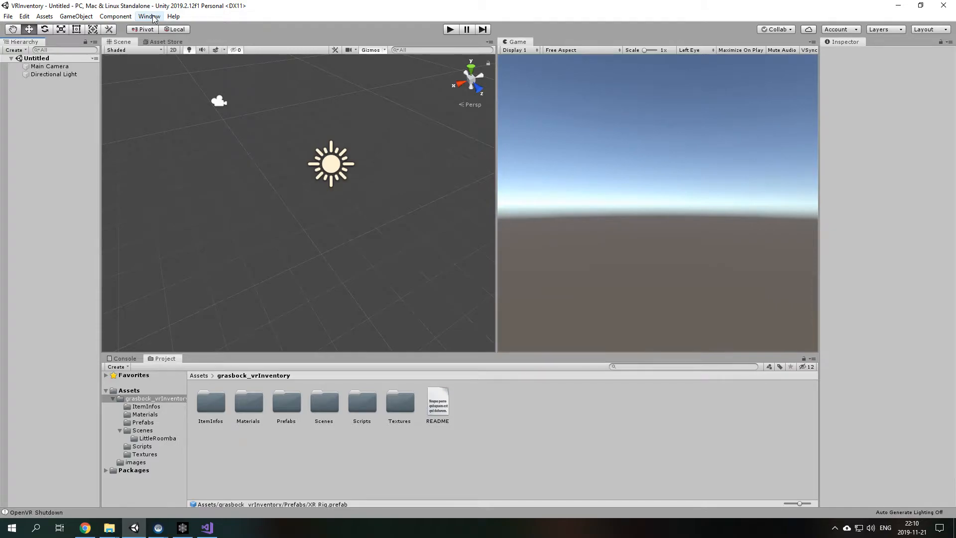
Review the XR Legacy Input Helpers package in the Package Manager, then close it.
click(148, 16)
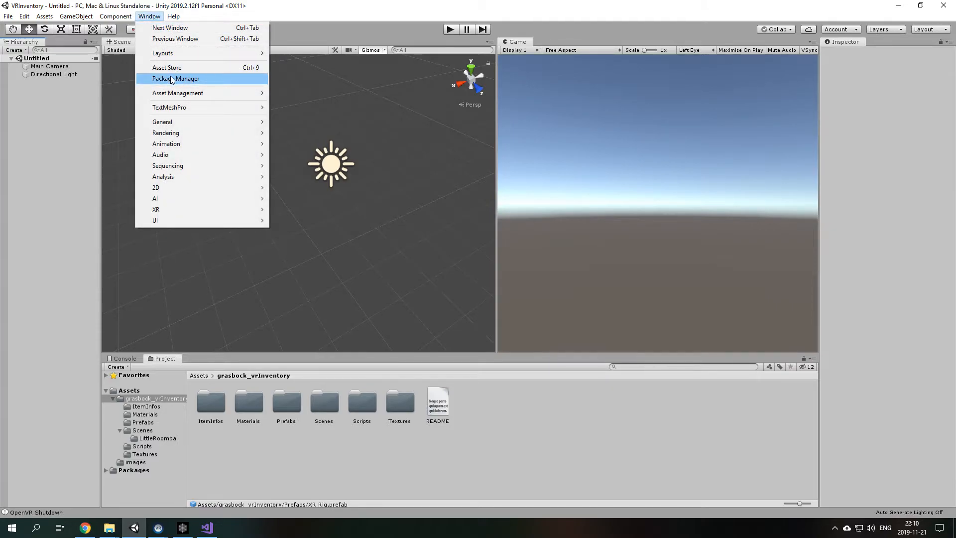
click(175, 79)
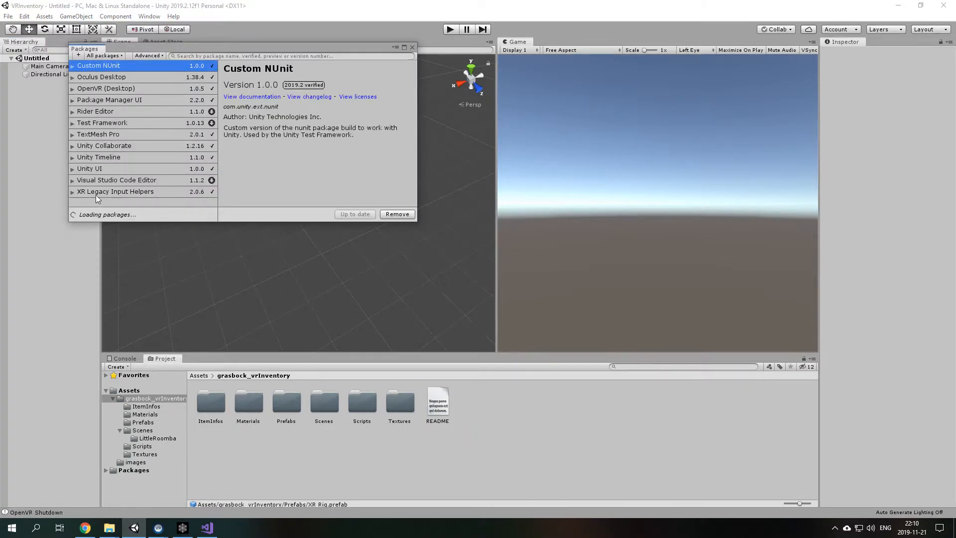
click(116, 191)
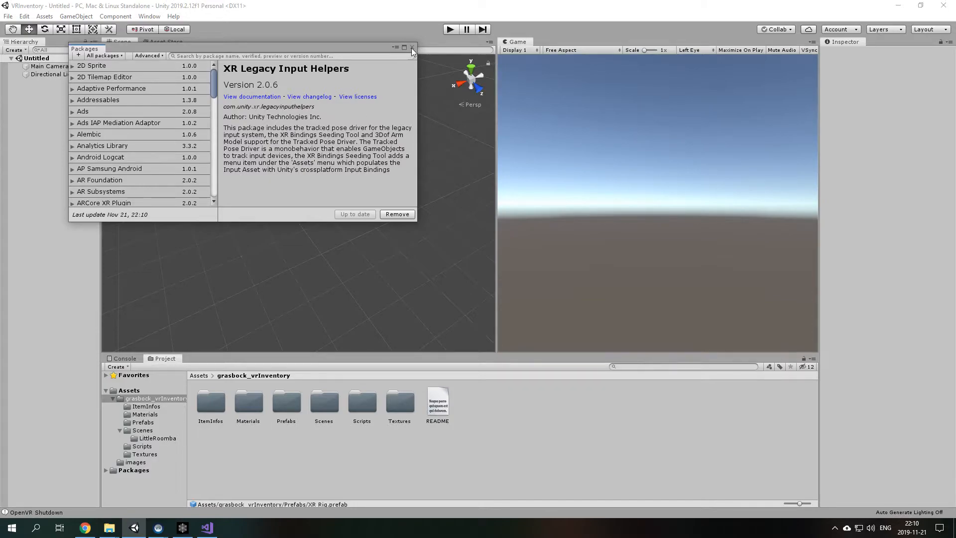
click(413, 48)
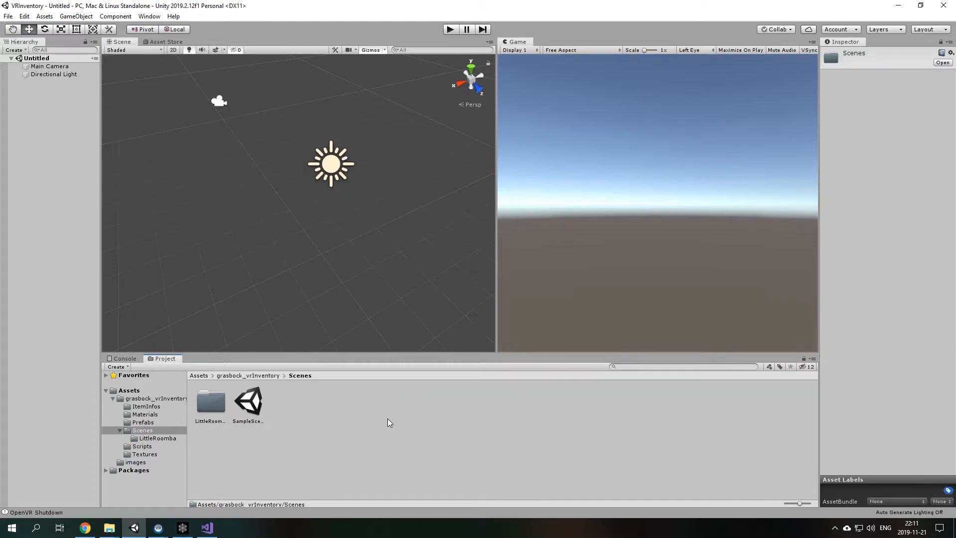
Load SampleScene, run it briefly in Play mode, and stop back to editing.
double_click(248, 401)
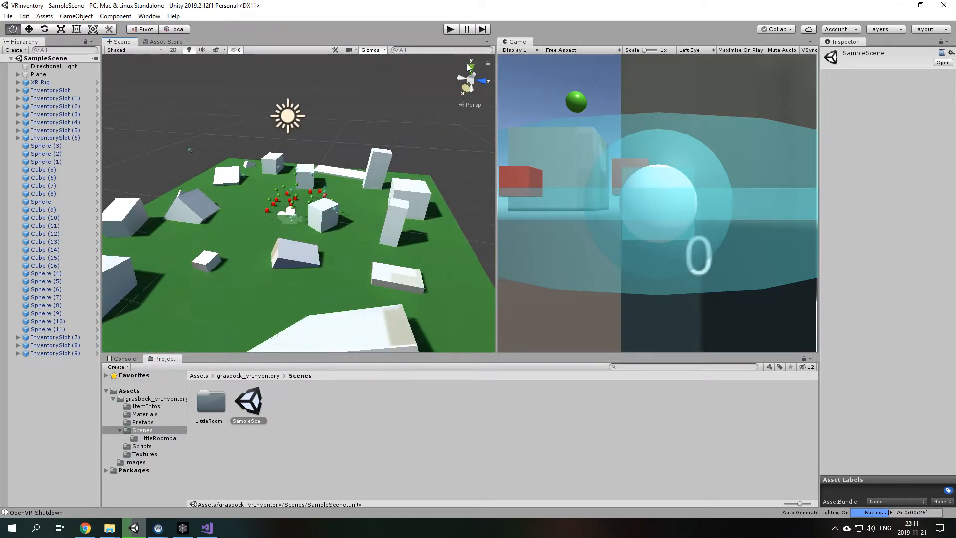
click(450, 28)
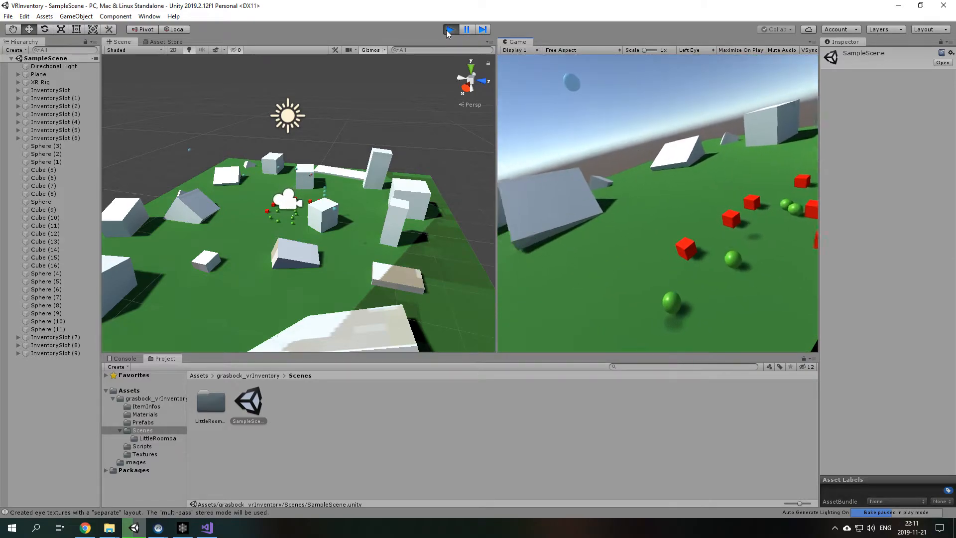
click(450, 29)
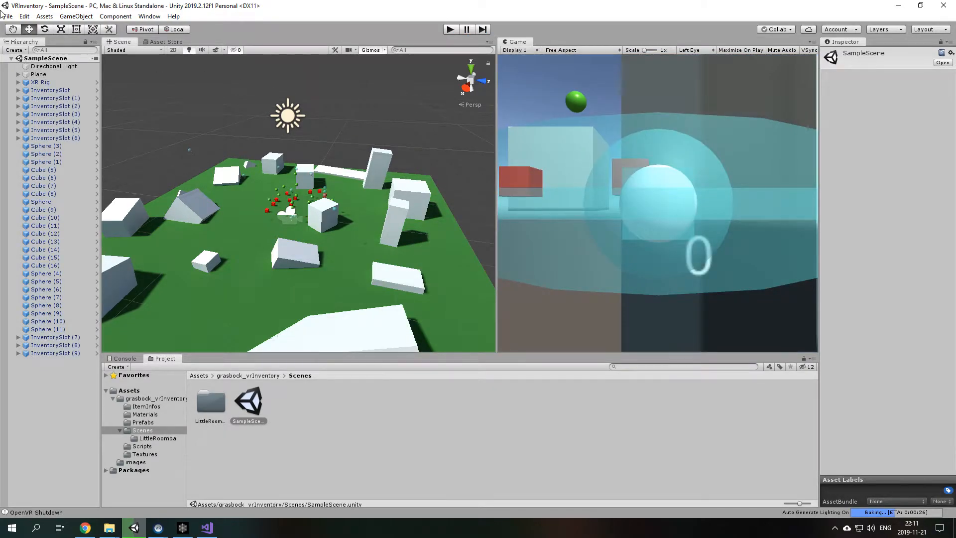
Create a new empty scene and delete its Main Camera, leaving only the Directional Light.
click(8, 16)
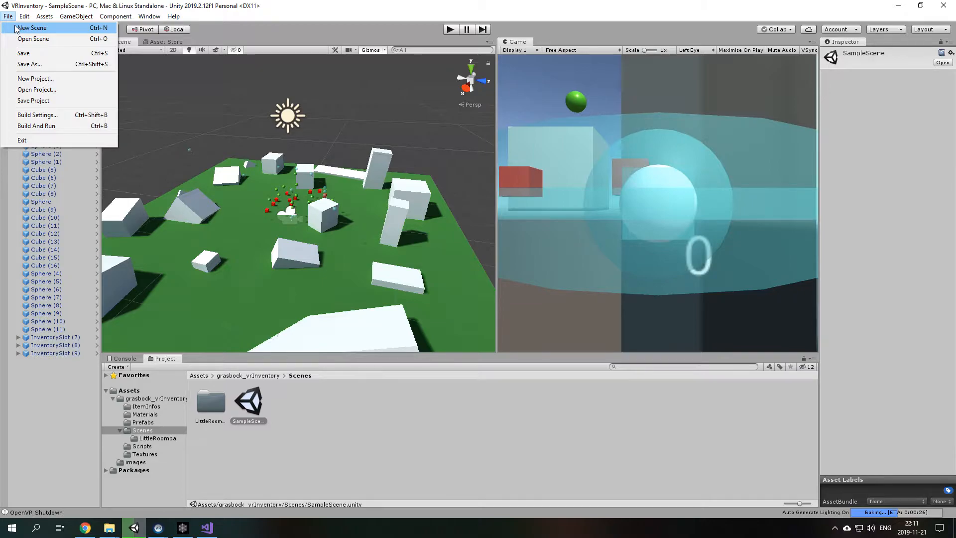
click(31, 27)
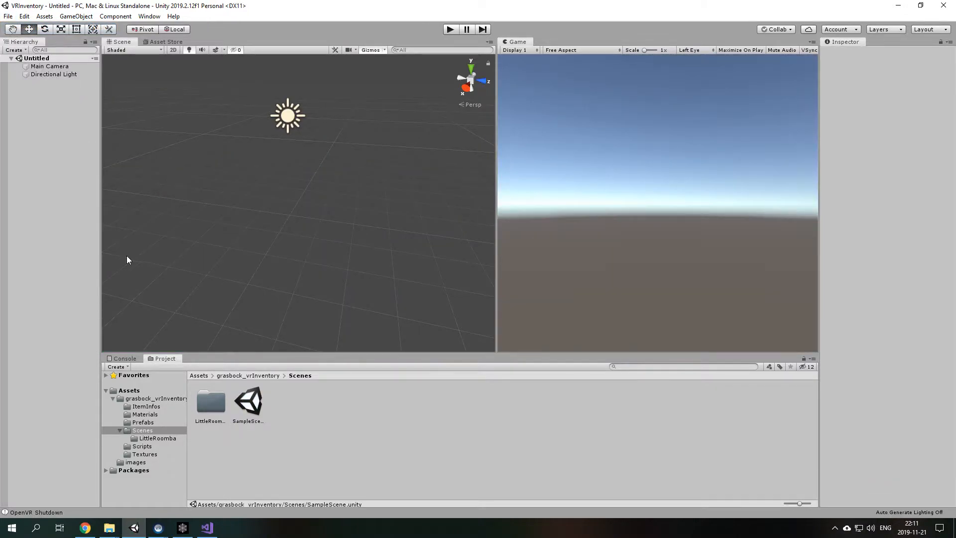
click(49, 65)
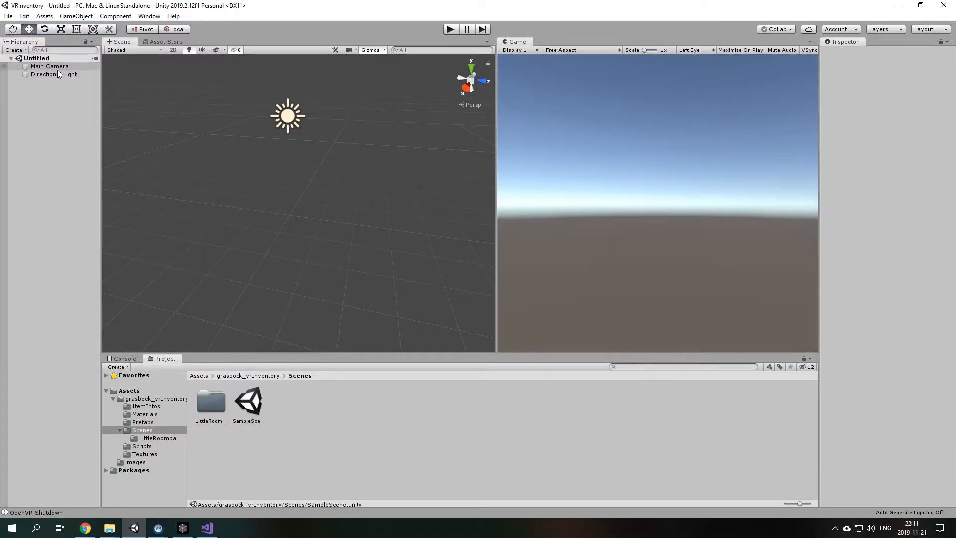
click(50, 65)
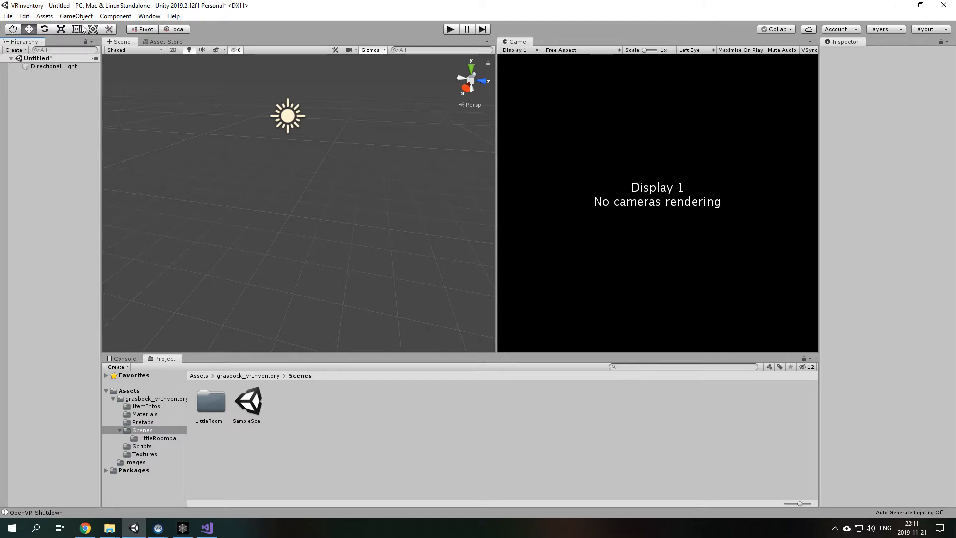
Add a 3D Plane object to the scene as the floor.
click(76, 16)
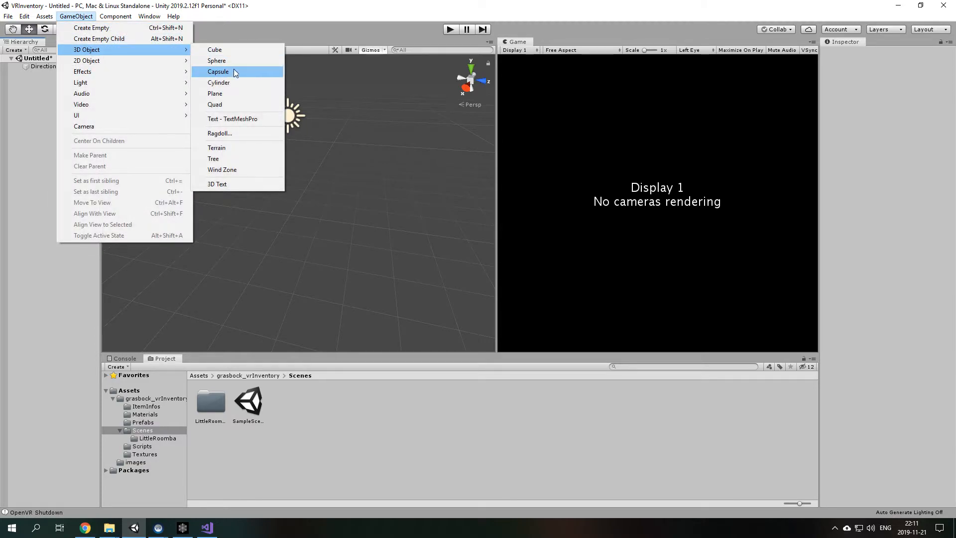
click(216, 94)
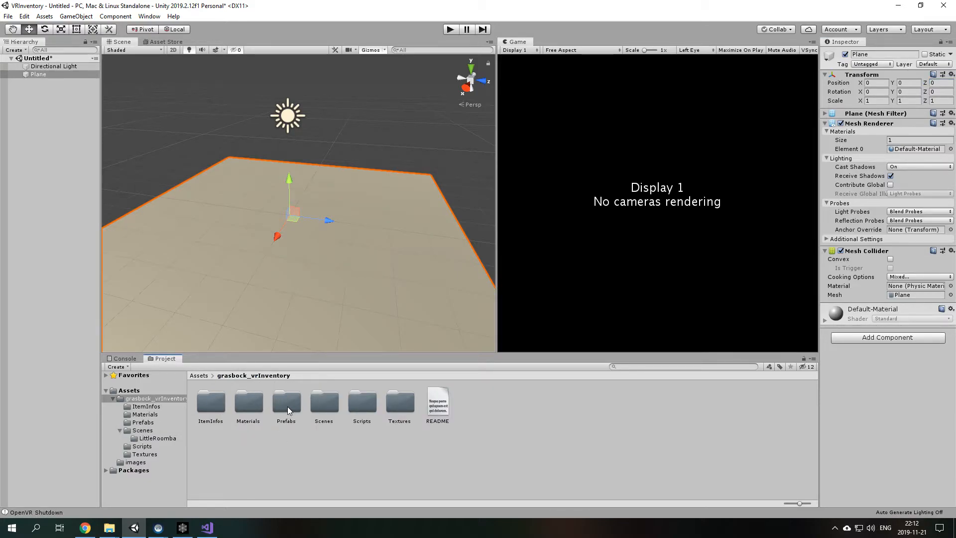
Drag the XR Rig prefab from the Prefabs folder into the scene at the plane's centre.
double_click(286, 402)
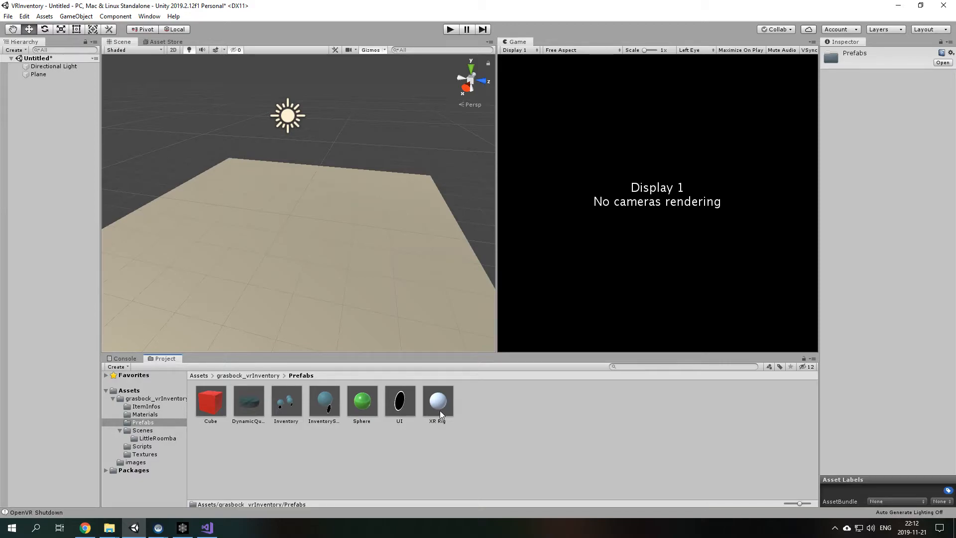
click(438, 402)
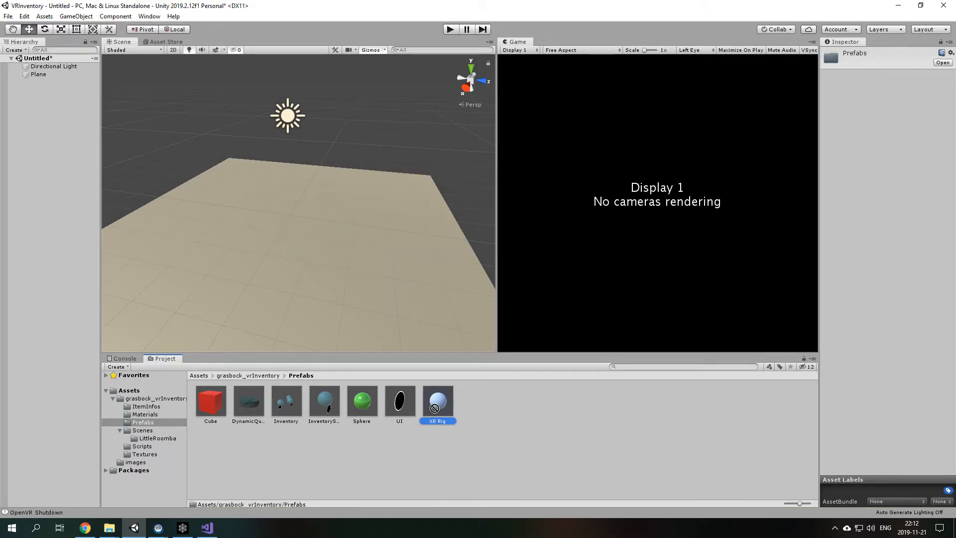
drag(438, 399, 131, 265)
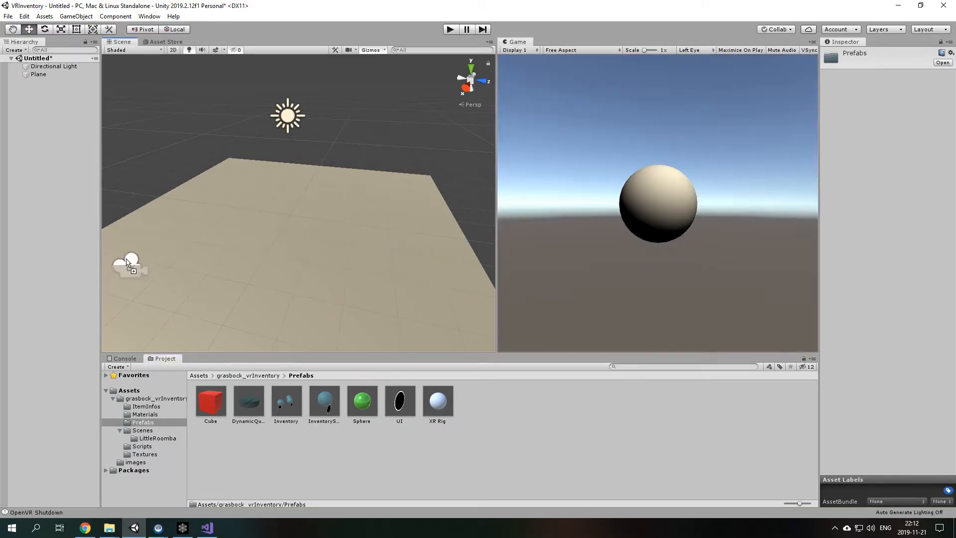
drag(438, 399, 292, 213)
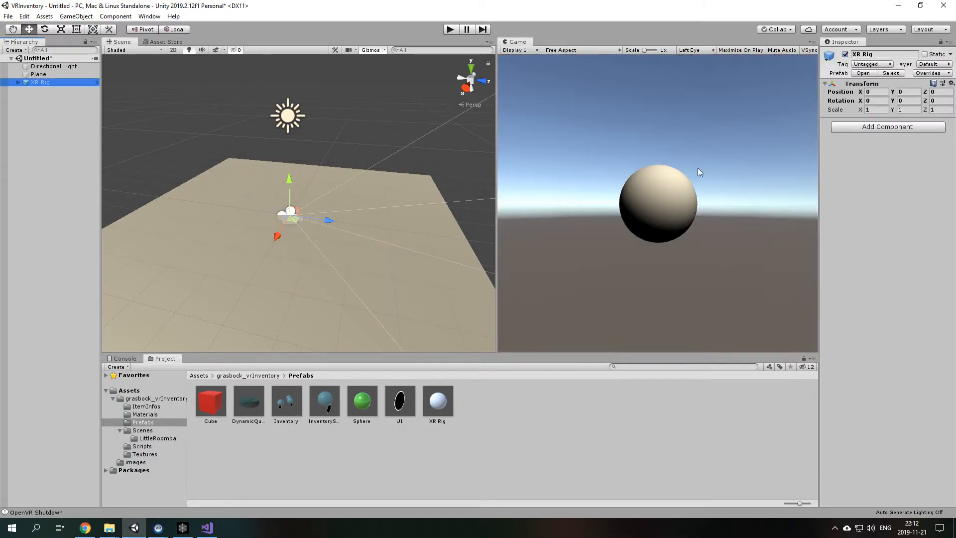
Expand the XR Rig and inspect its Camera and RightHand tracked pose driver settings.
click(18, 82)
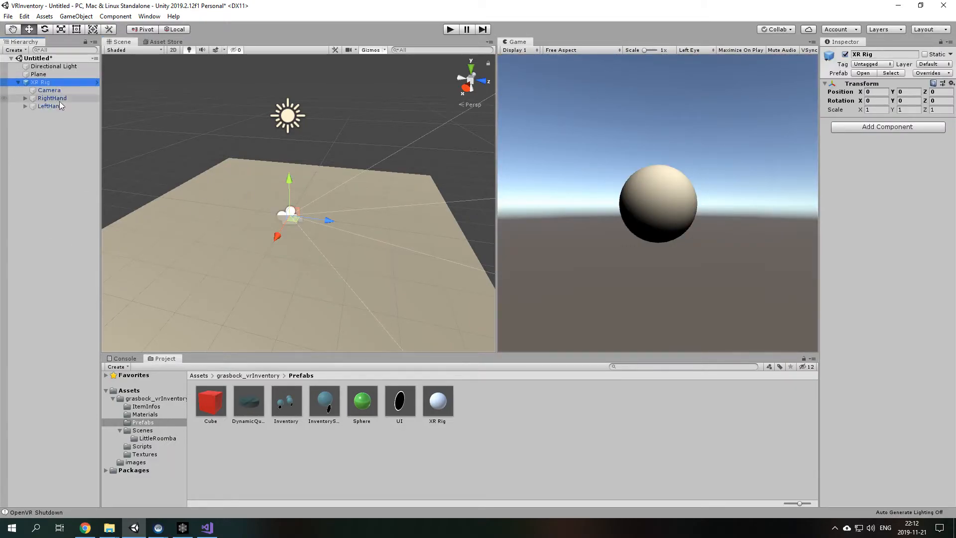
click(49, 89)
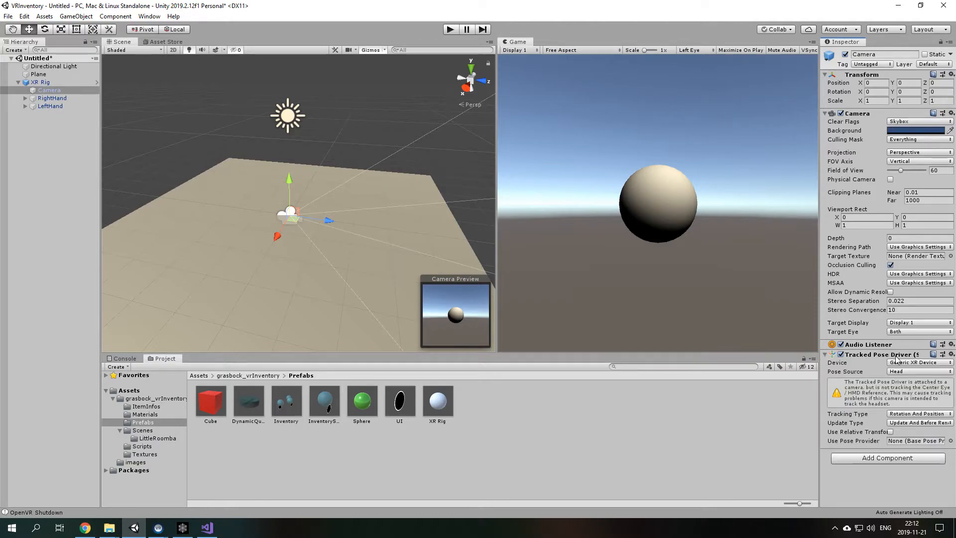
mouse_move(862, 365)
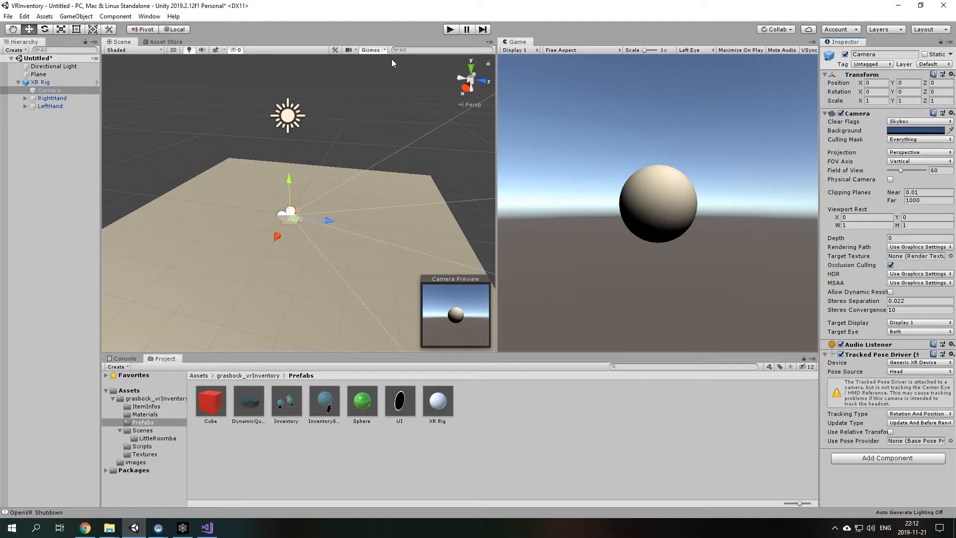
mouse_move(859, 361)
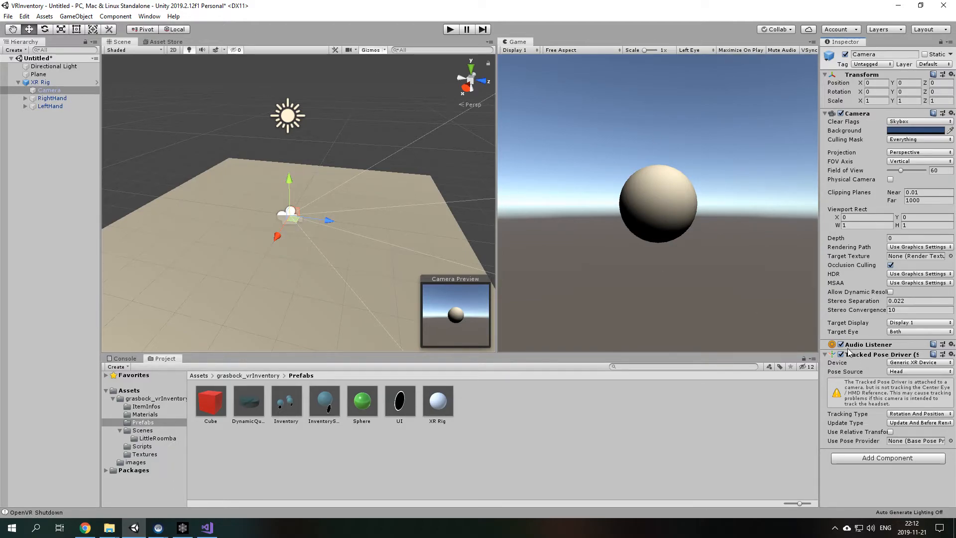
mouse_move(927, 362)
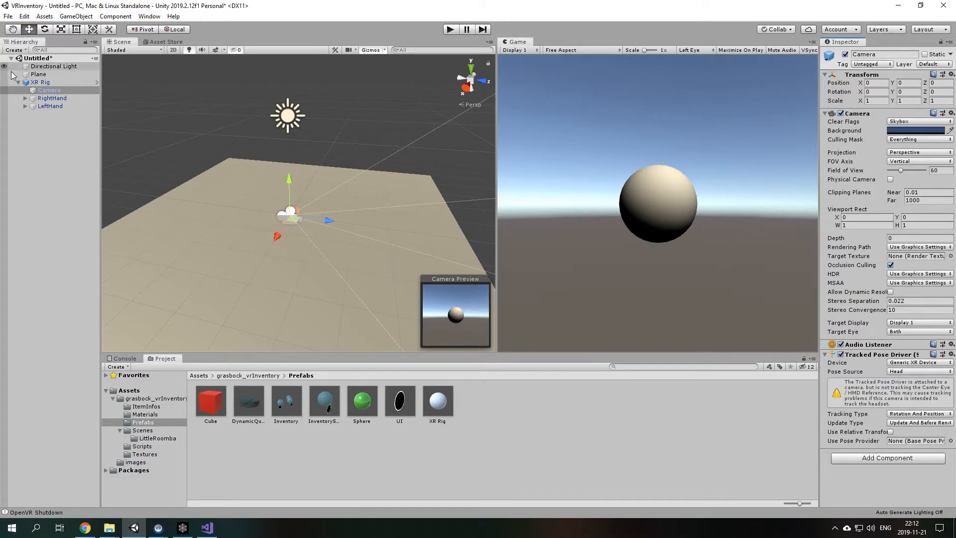
click(52, 99)
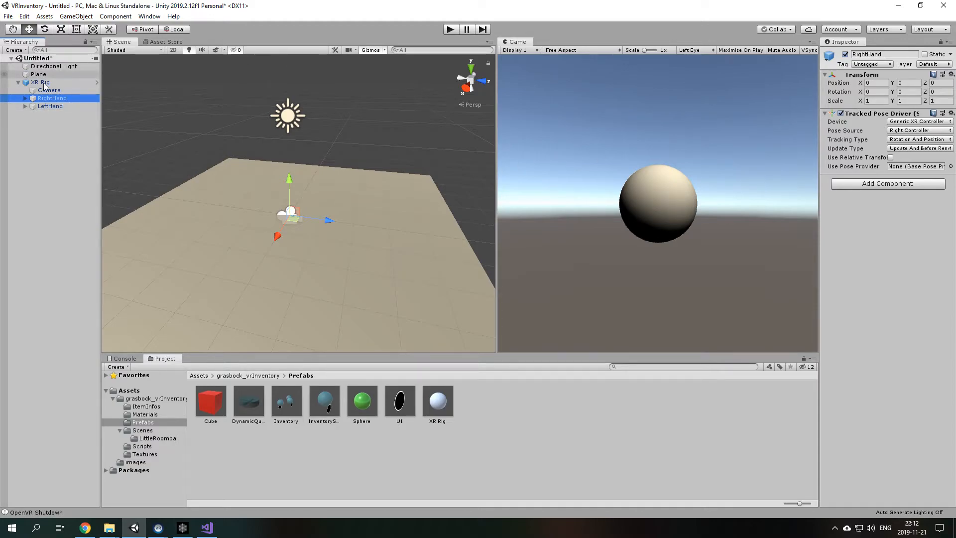
Expand RightHand and LeftHand to reveal each HandObject child.
click(26, 114)
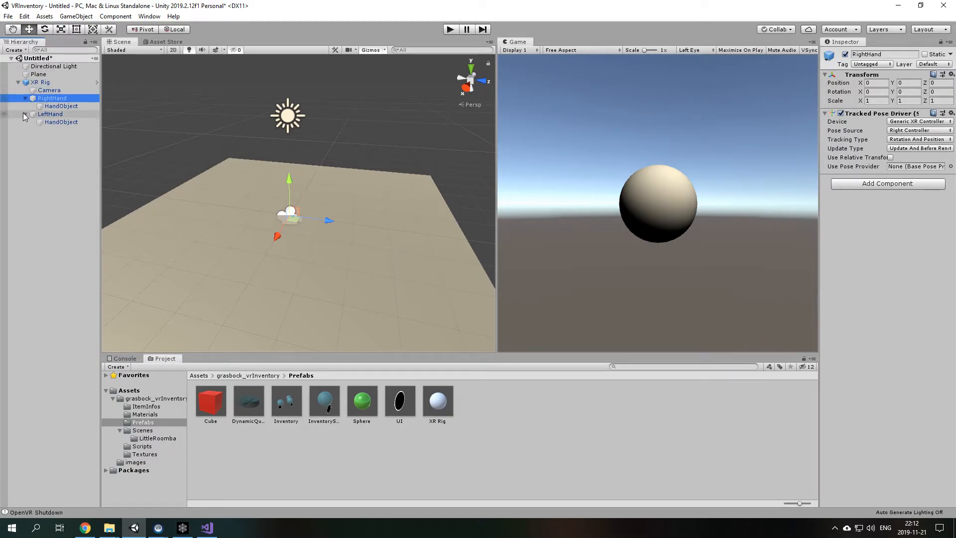
click(61, 122)
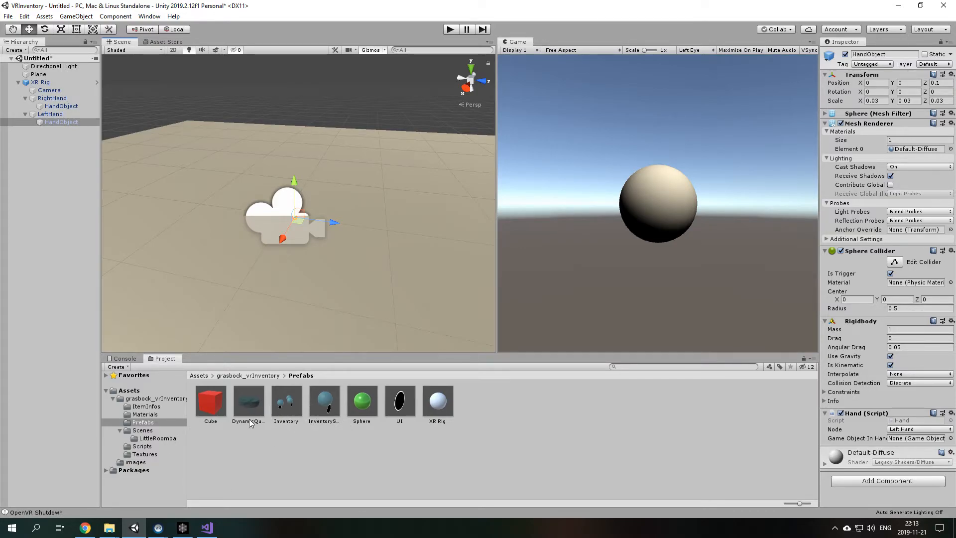
Place the DynamicQuickAccessInventory prefab under LeftHand and select the new instance.
click(248, 401)
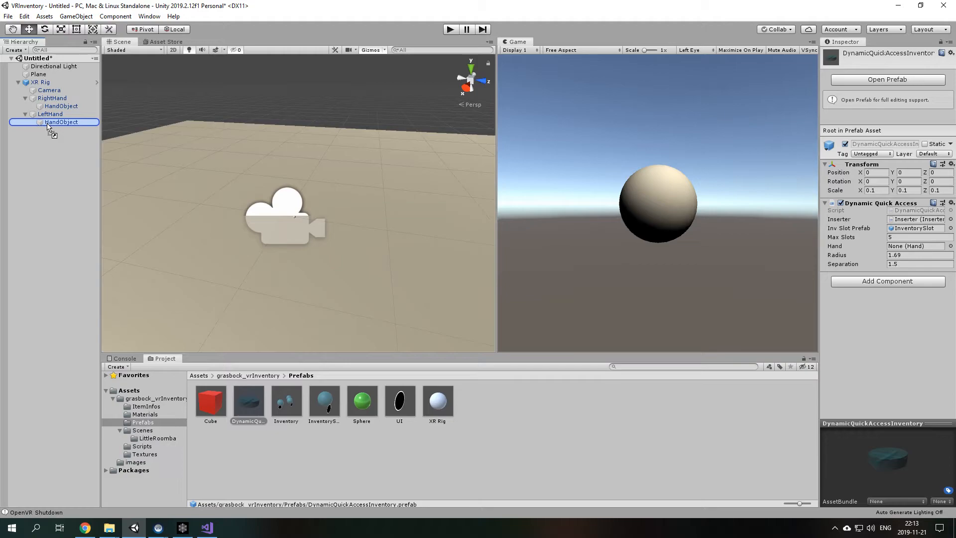
click(50, 113)
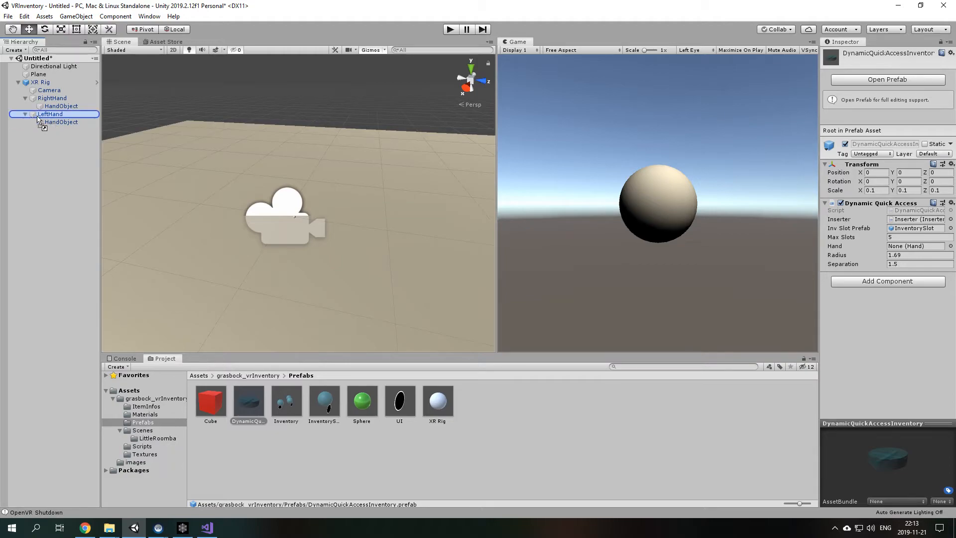
click(53, 99)
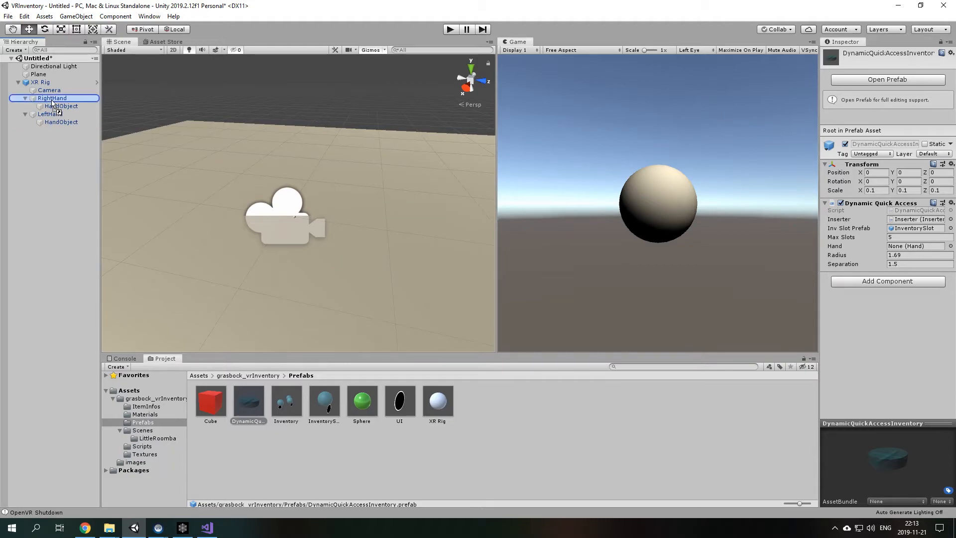
click(52, 114)
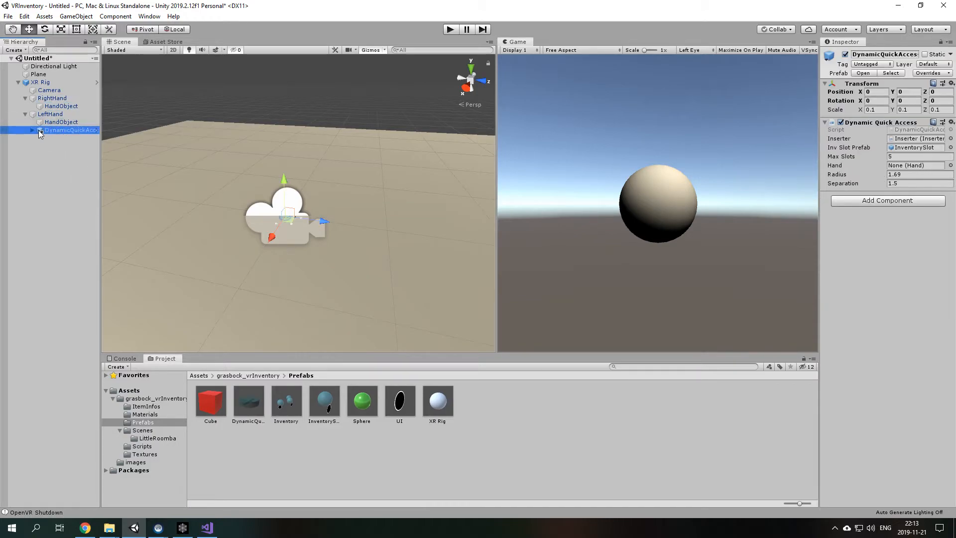
click(33, 129)
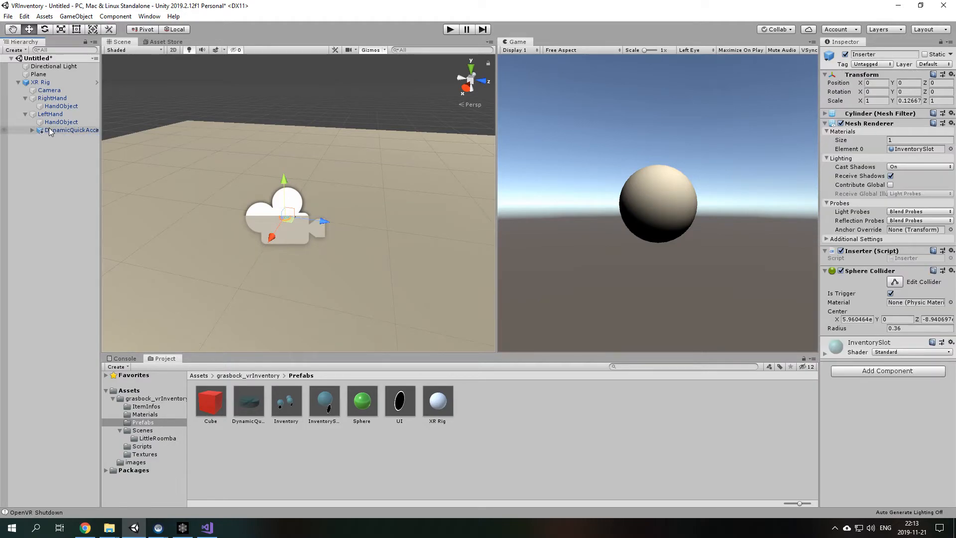
click(72, 130)
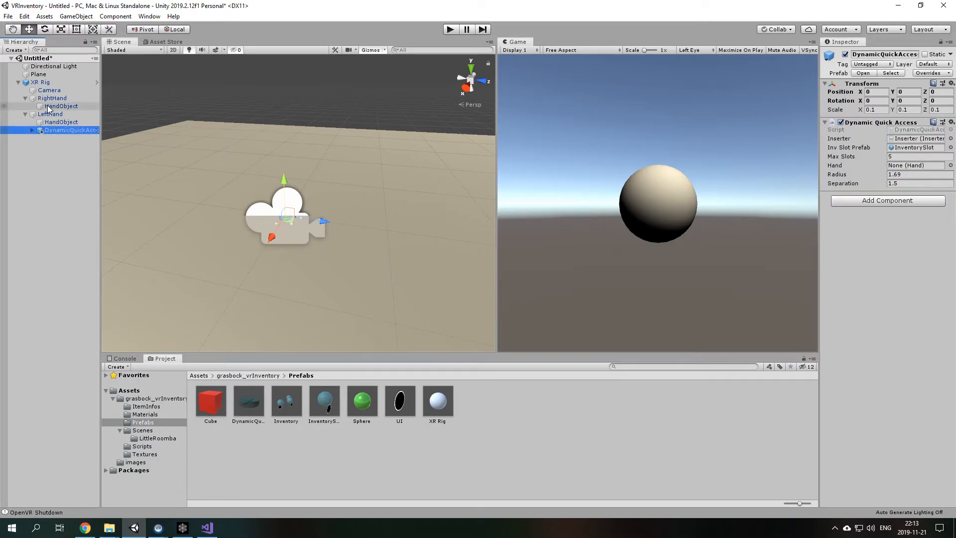
Drag the inventory's Transform Z forward to 0.215, with radius 1.72 and separation 1.32.
drag(284, 213, 308, 259)
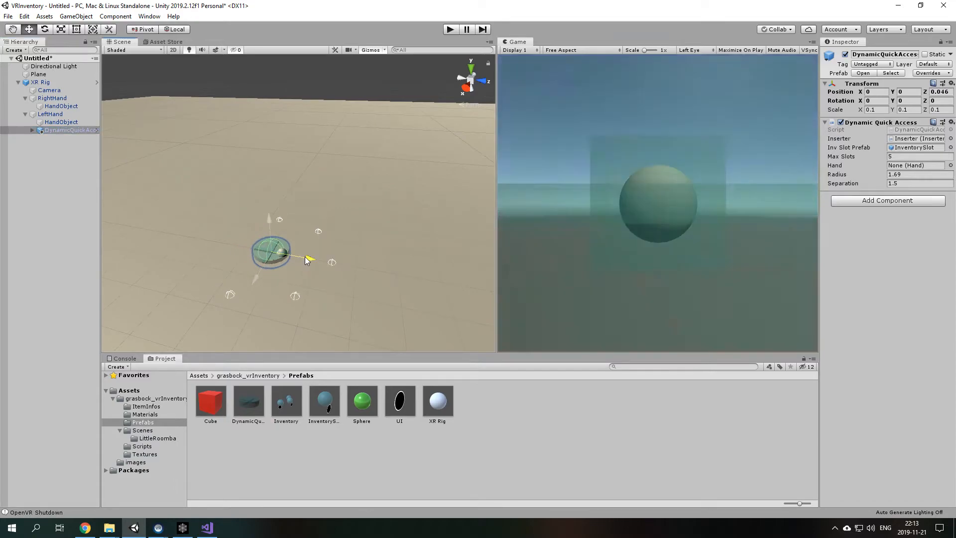
drag(270, 253, 323, 262)
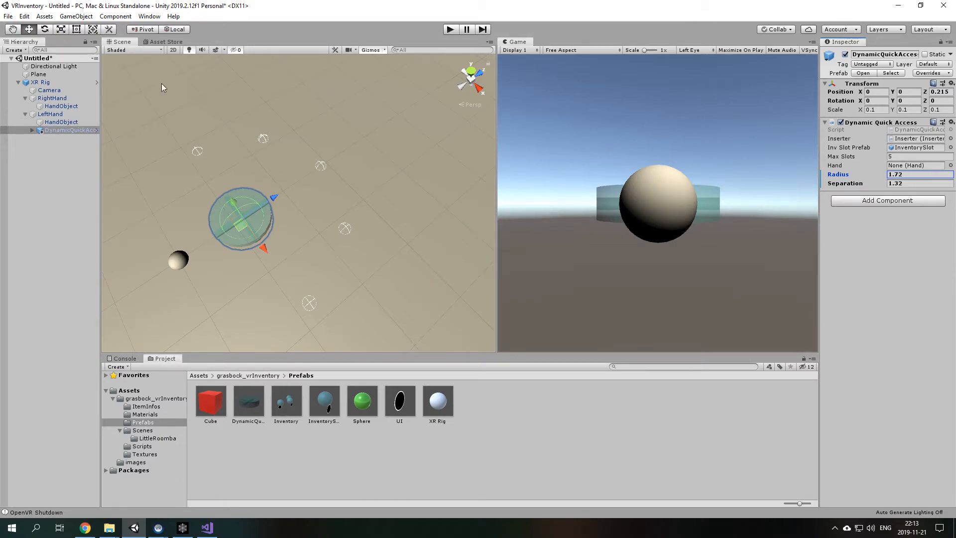
Select the right HandObject to show its trigger sphere collider and Right Hand script.
click(61, 106)
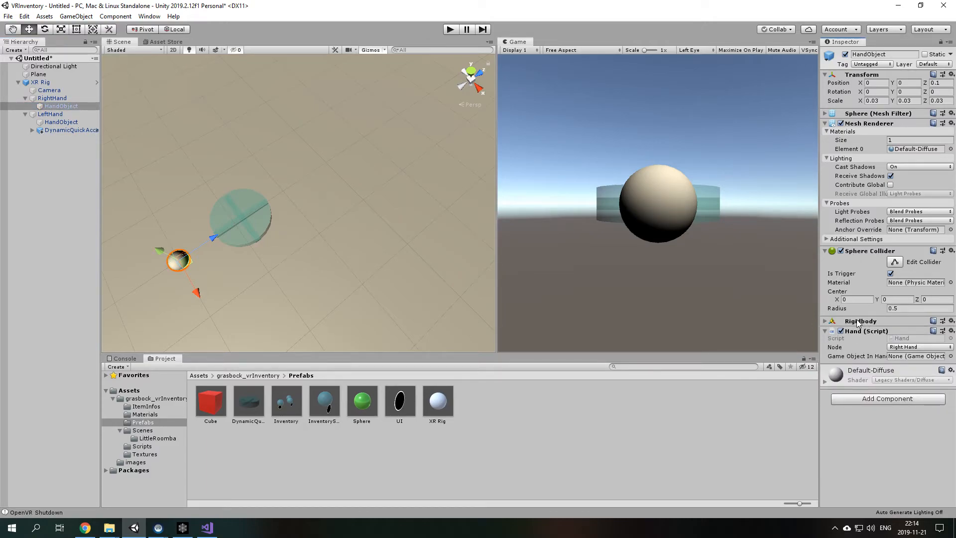
mouse_move(864, 254)
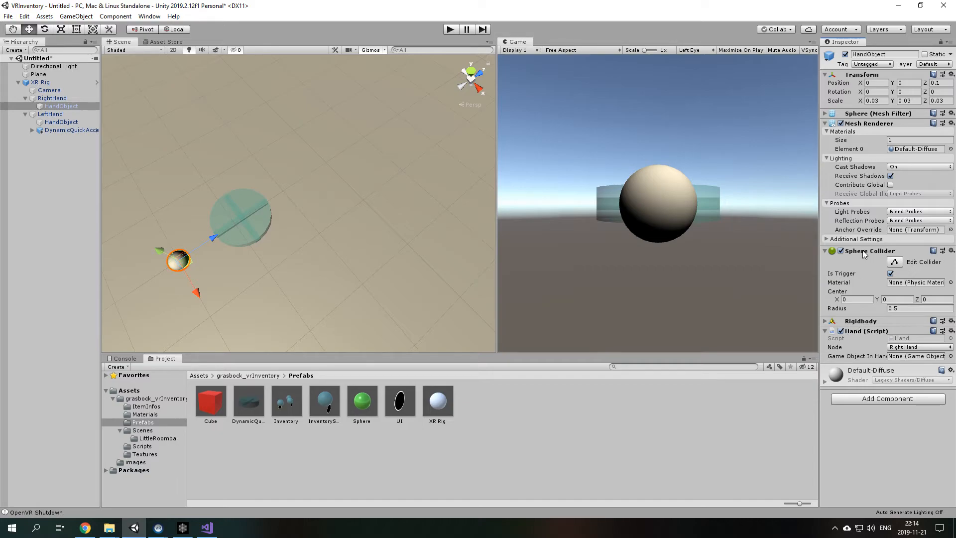
mouse_move(864, 296)
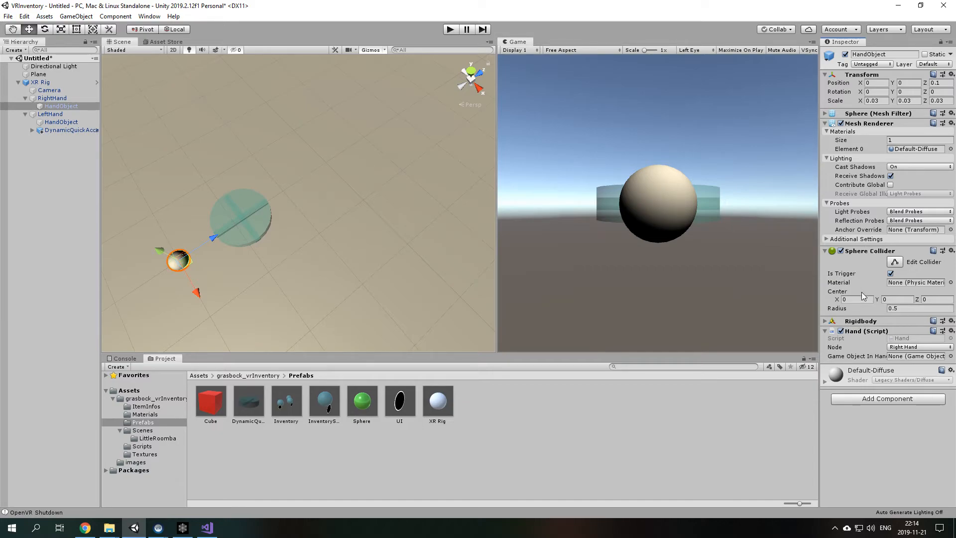
mouse_move(869, 334)
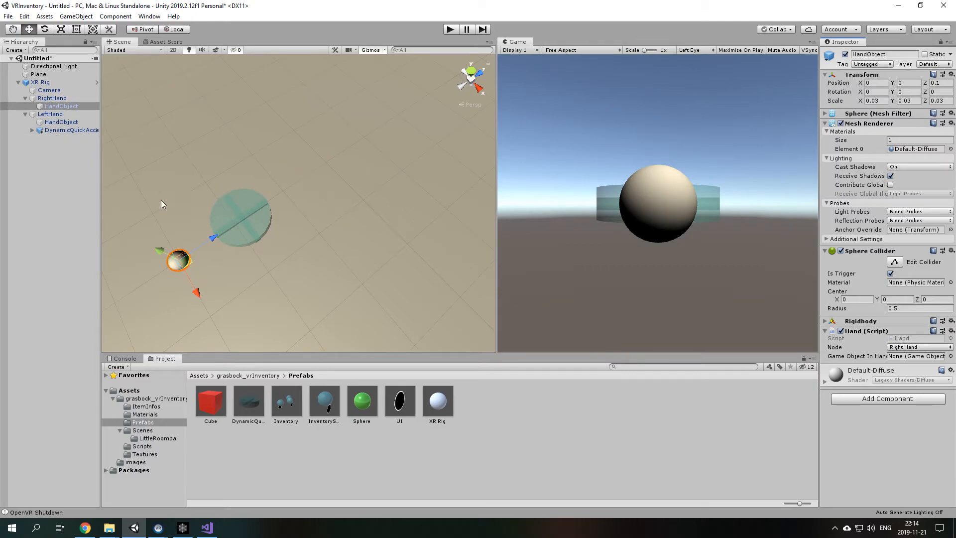
mouse_move(170, 164)
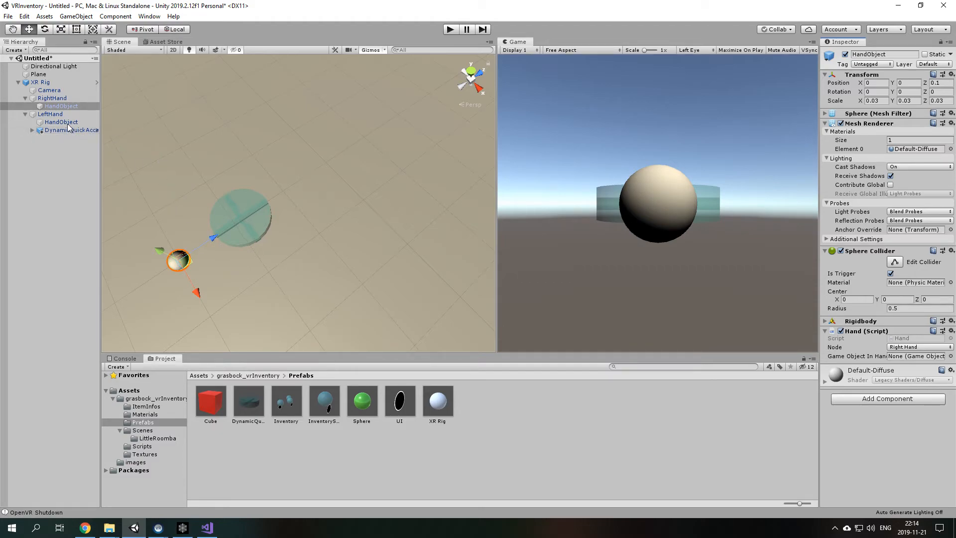
Assign the left HandObject to the inventory's Hand field, keeping radius 1.72 and separation 1.32.
click(61, 121)
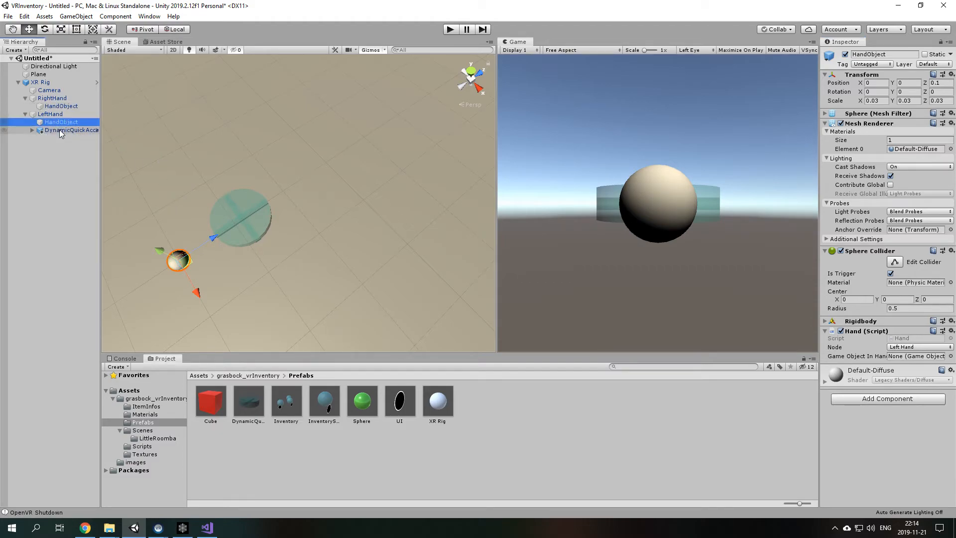
click(72, 129)
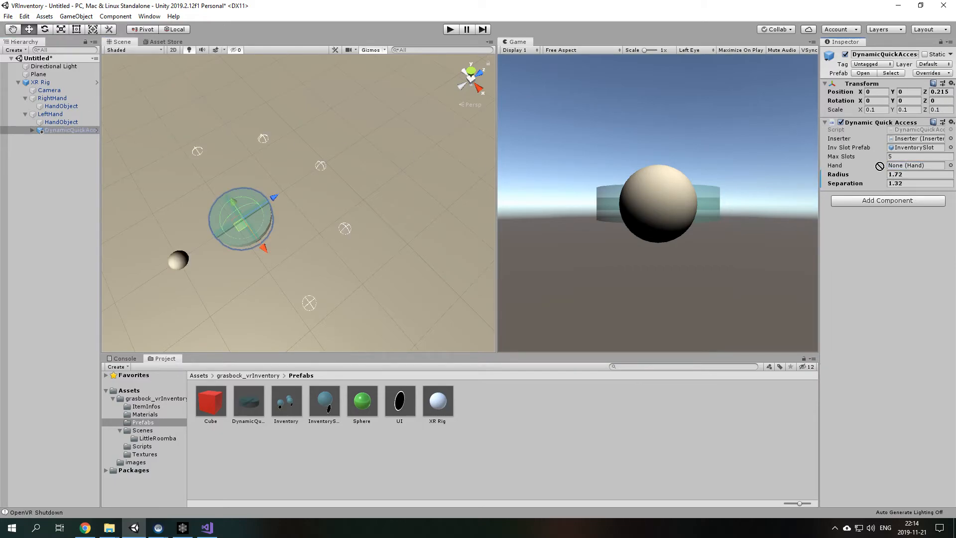
click(915, 165)
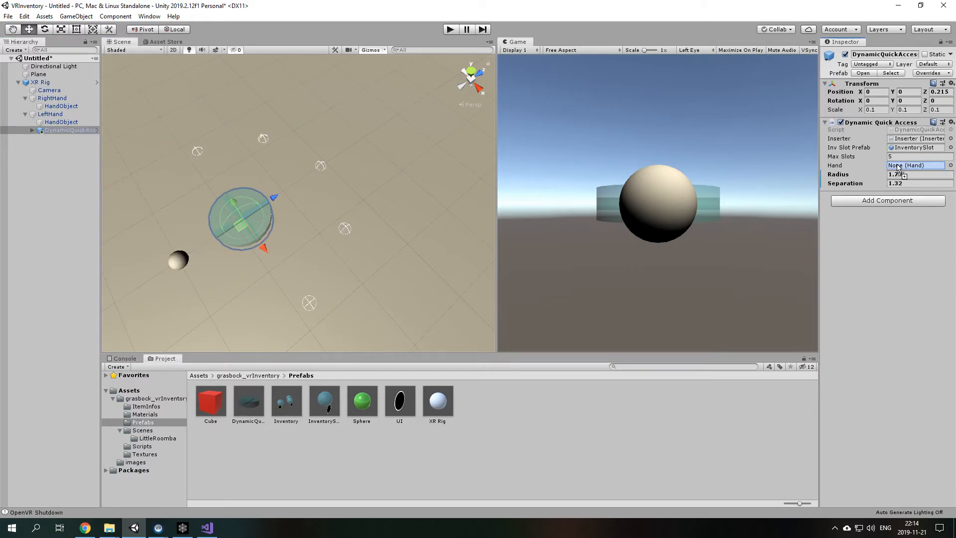
click(917, 165)
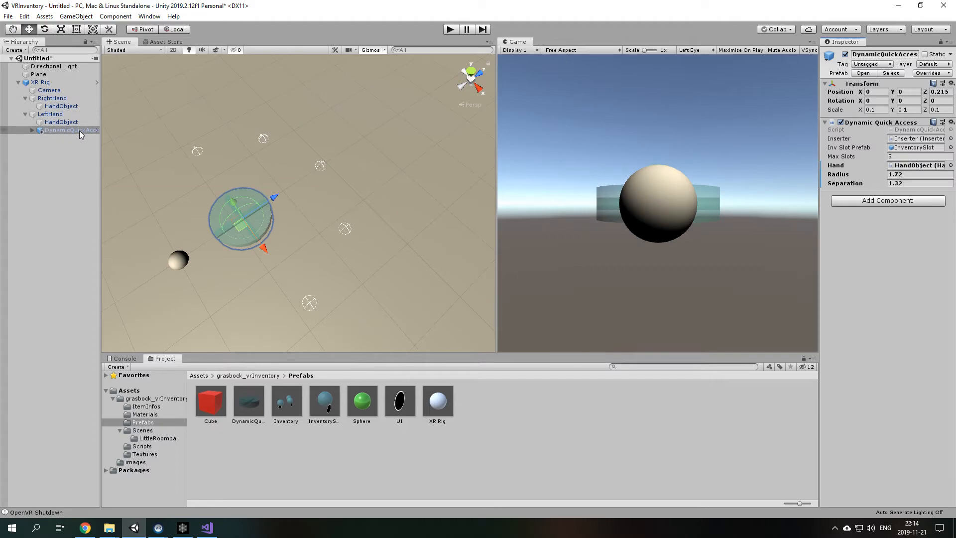
mouse_move(170, 187)
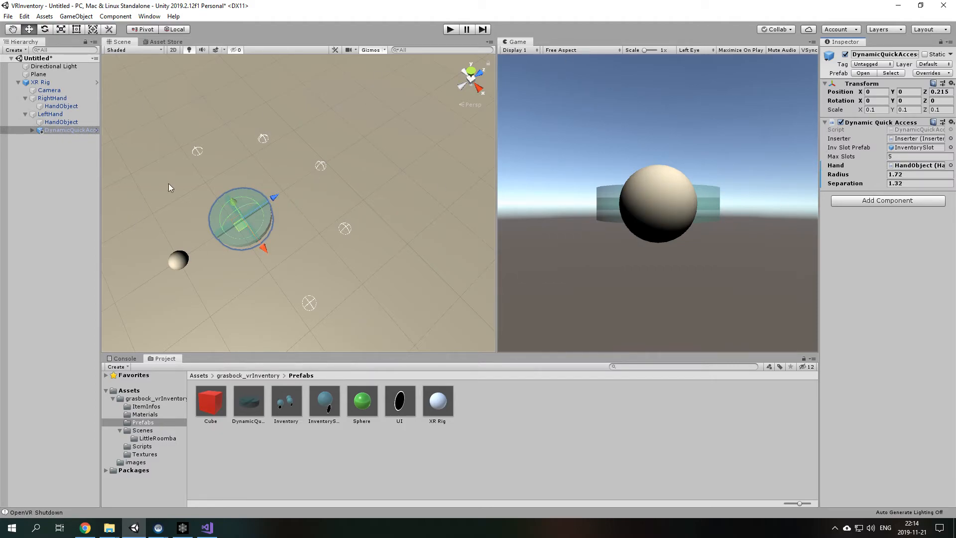
mouse_move(341, 208)
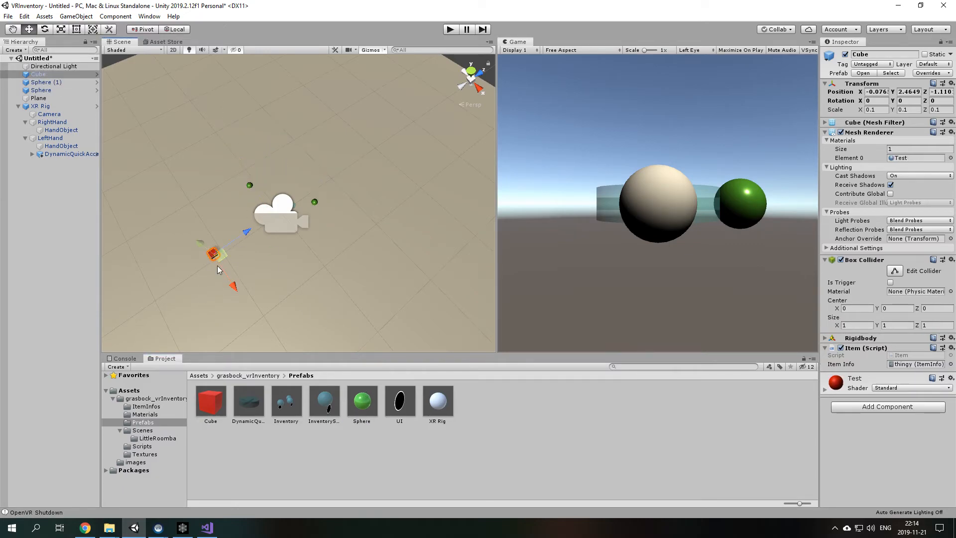
Reposition duplicated cubes onto new floor spots around the XR Rig.
drag(219, 253, 268, 262)
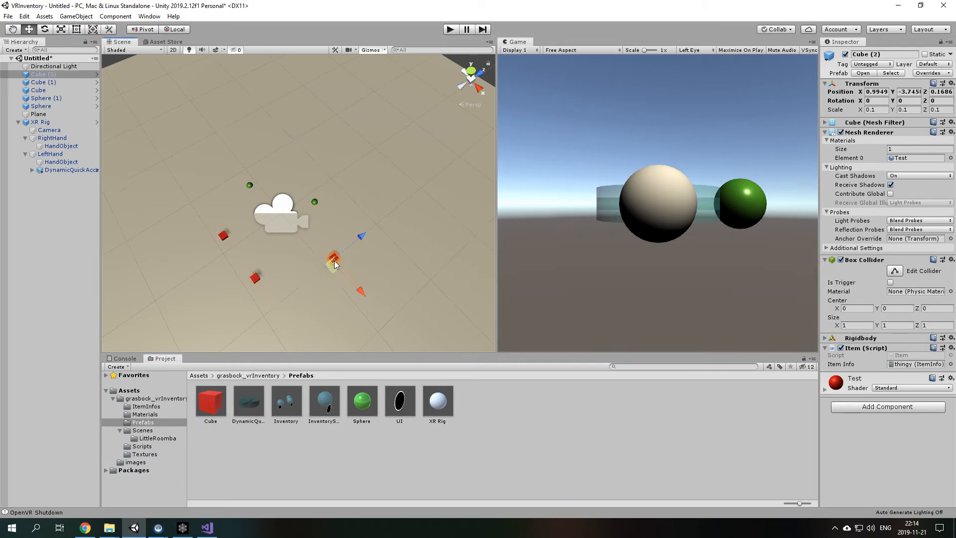
click(349, 249)
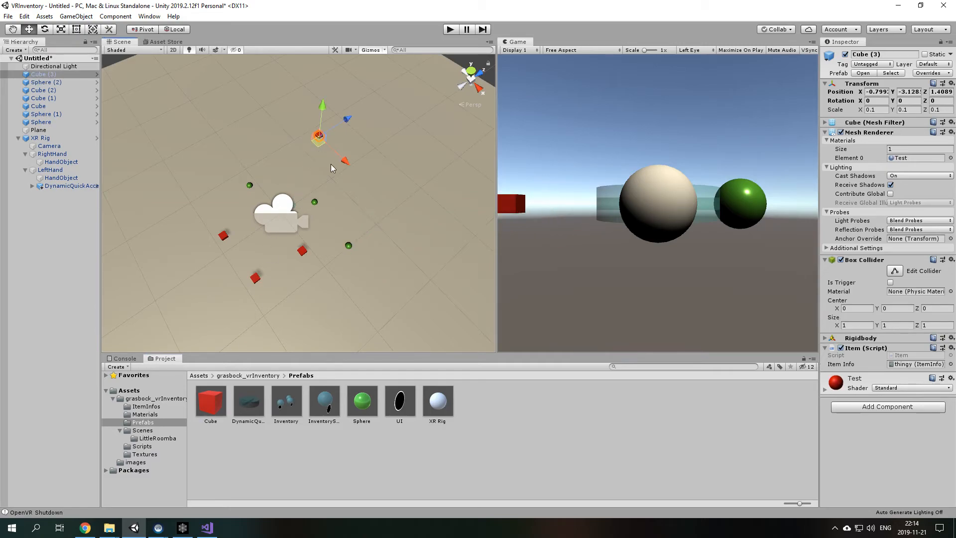
mouse_move(209, 74)
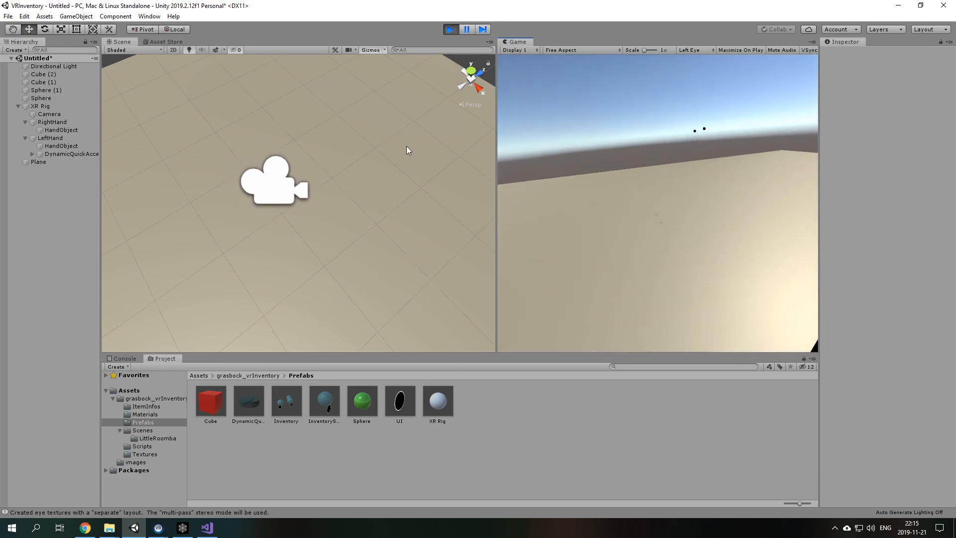
Stop the Play-mode test of the VR rig and inventory.
click(450, 29)
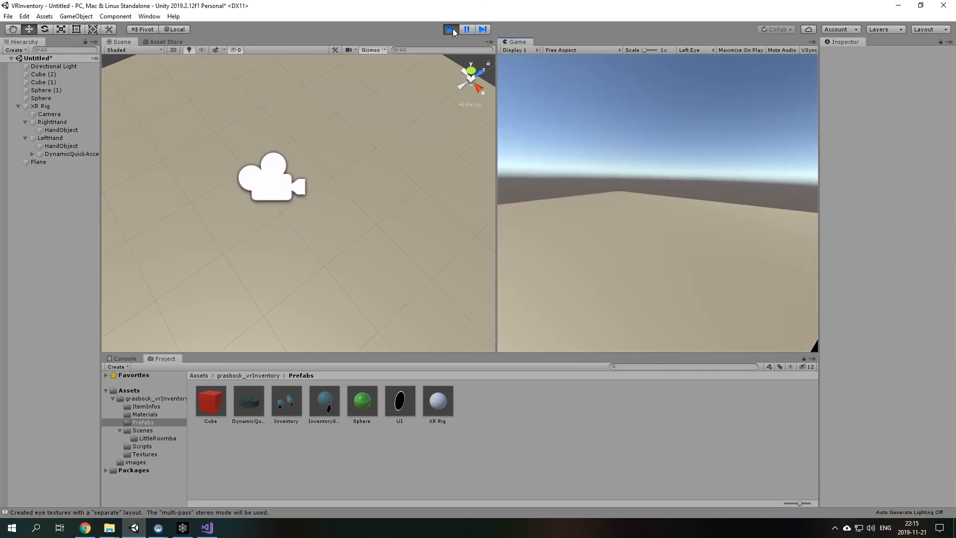